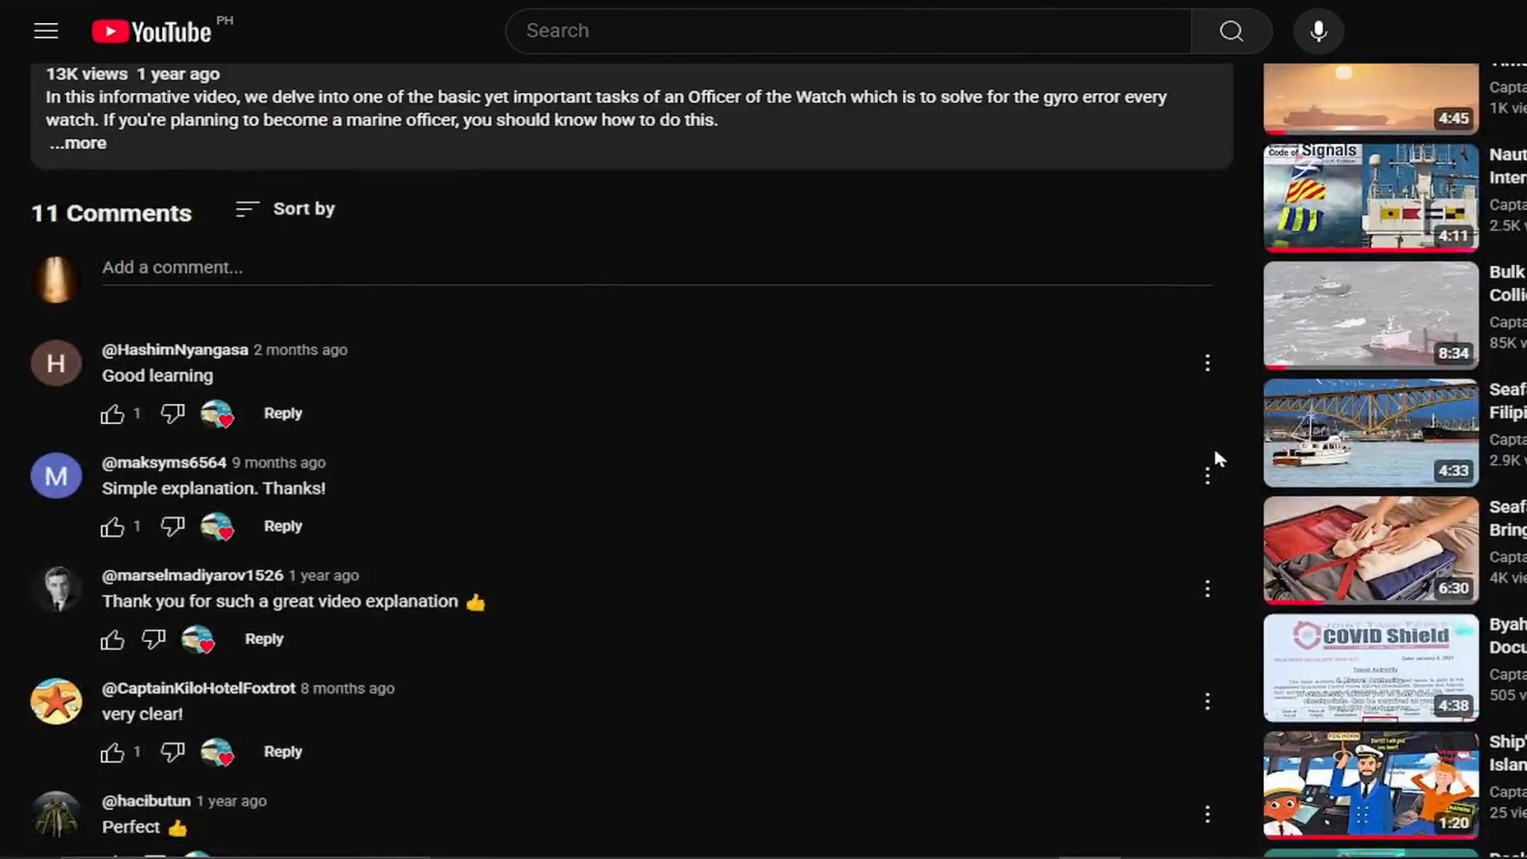
# Step: Enter gyro bearing 325 for Alphard and move to the gyro course field
pyautogui.scroll(-3)
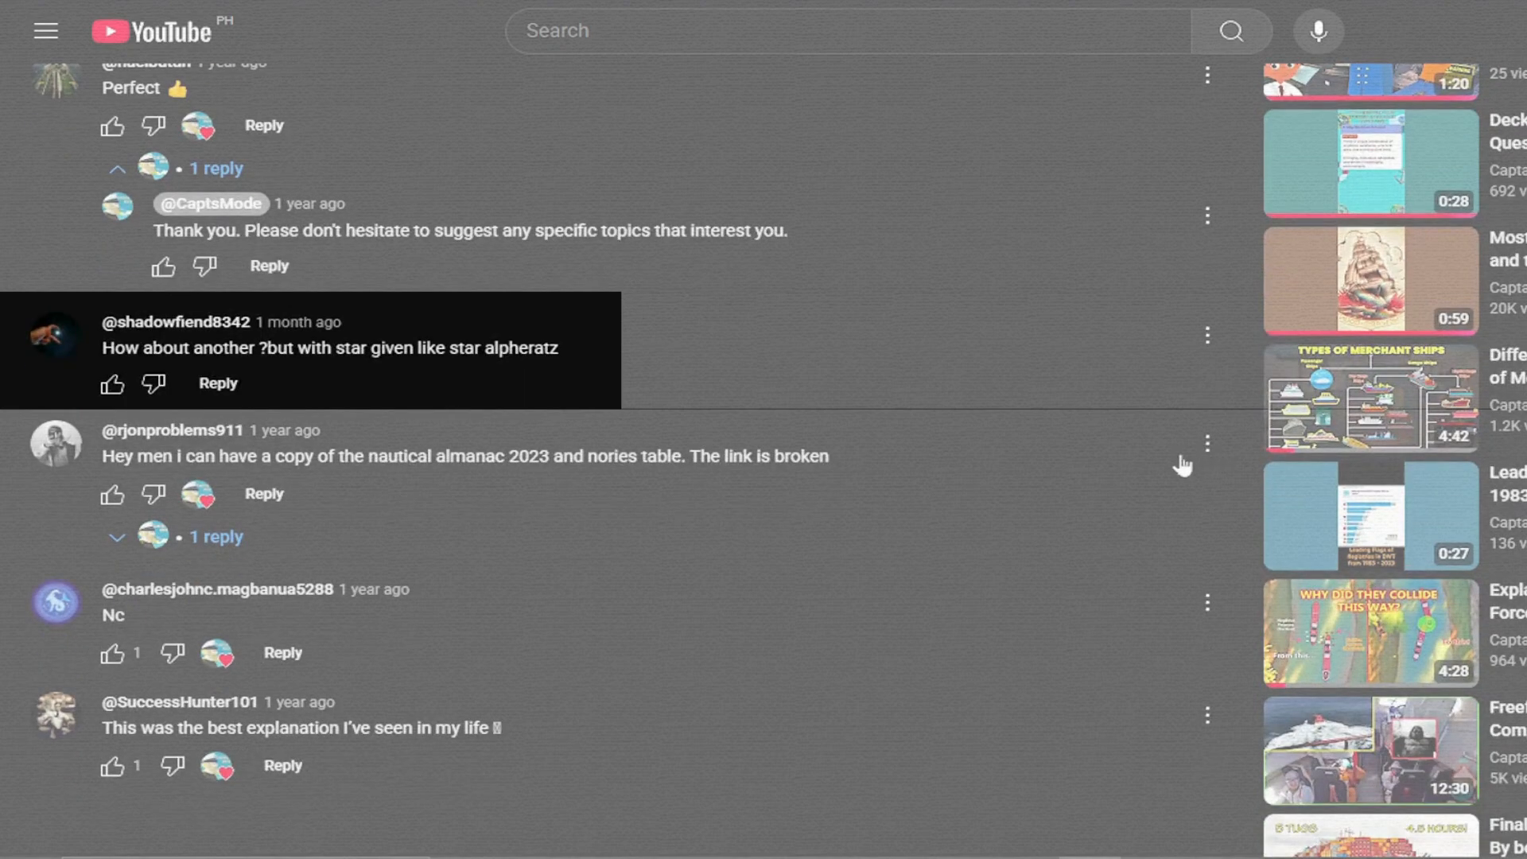
pyautogui.moveTo(1242, 674)
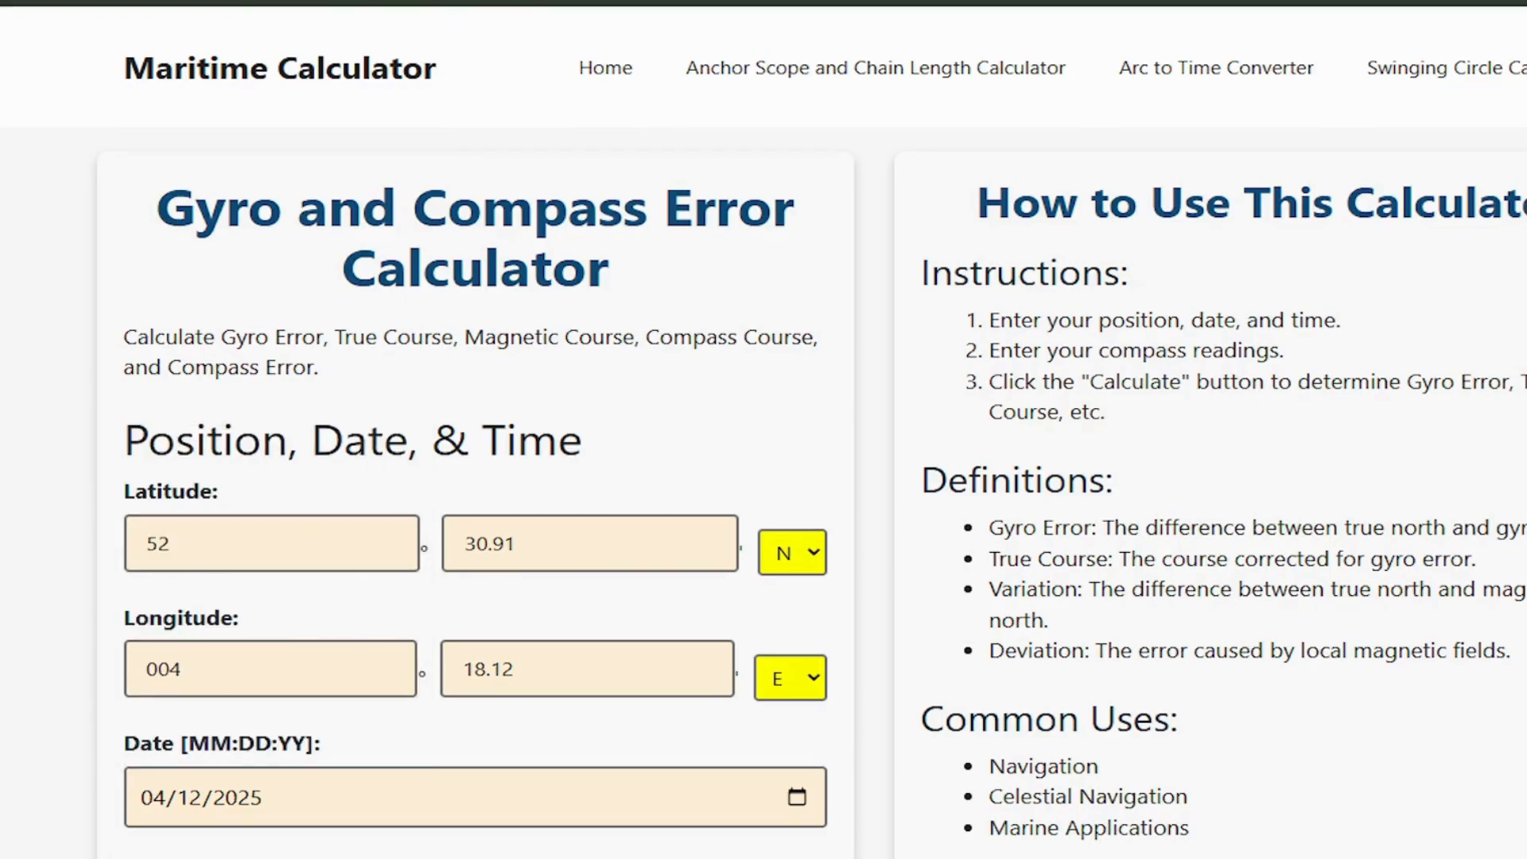
pyautogui.scroll(-3)
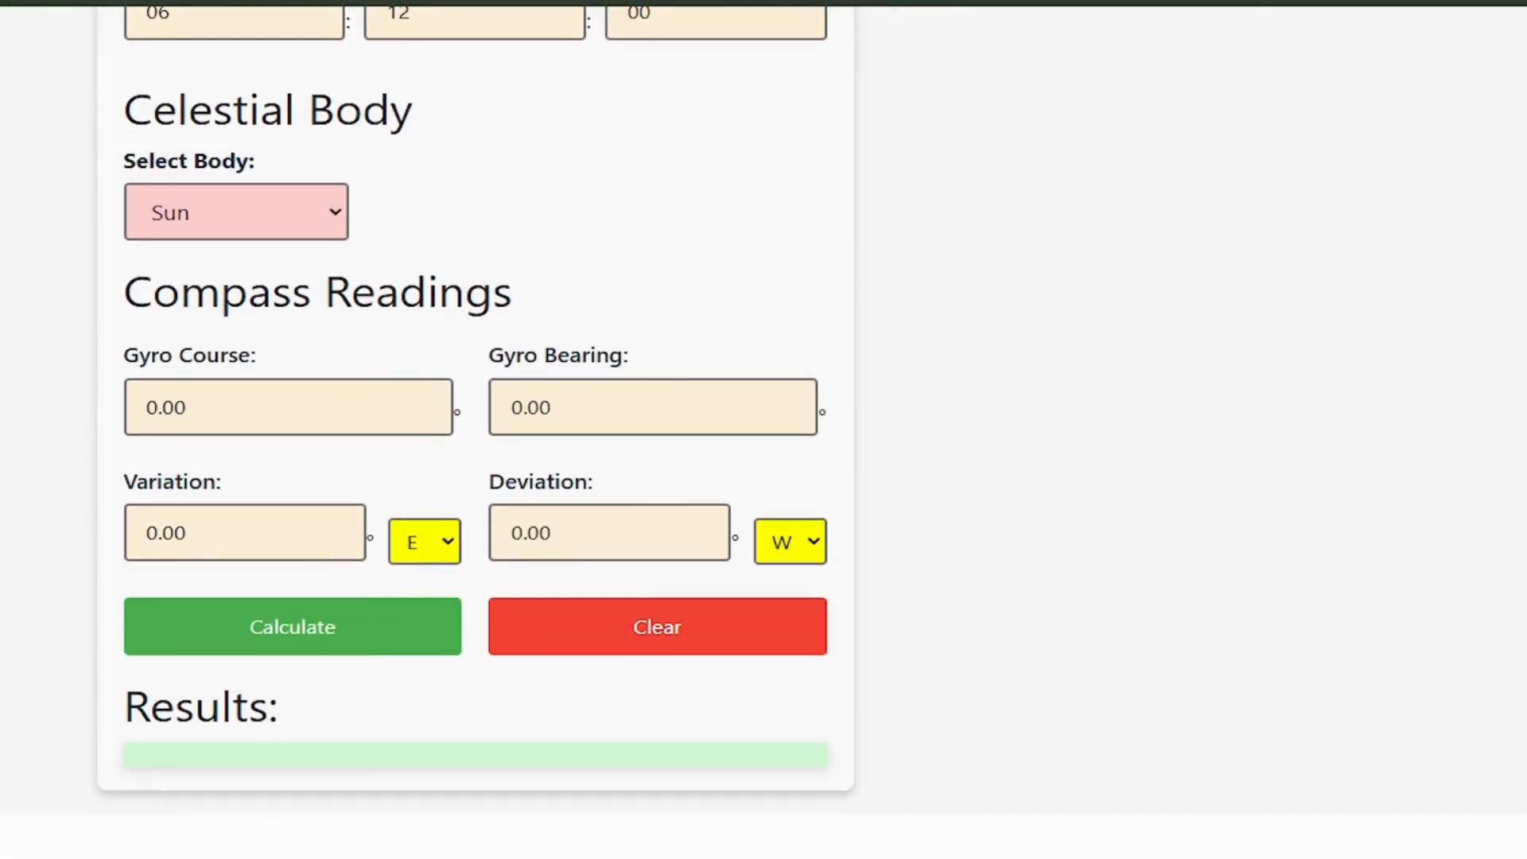
pyautogui.write('325')
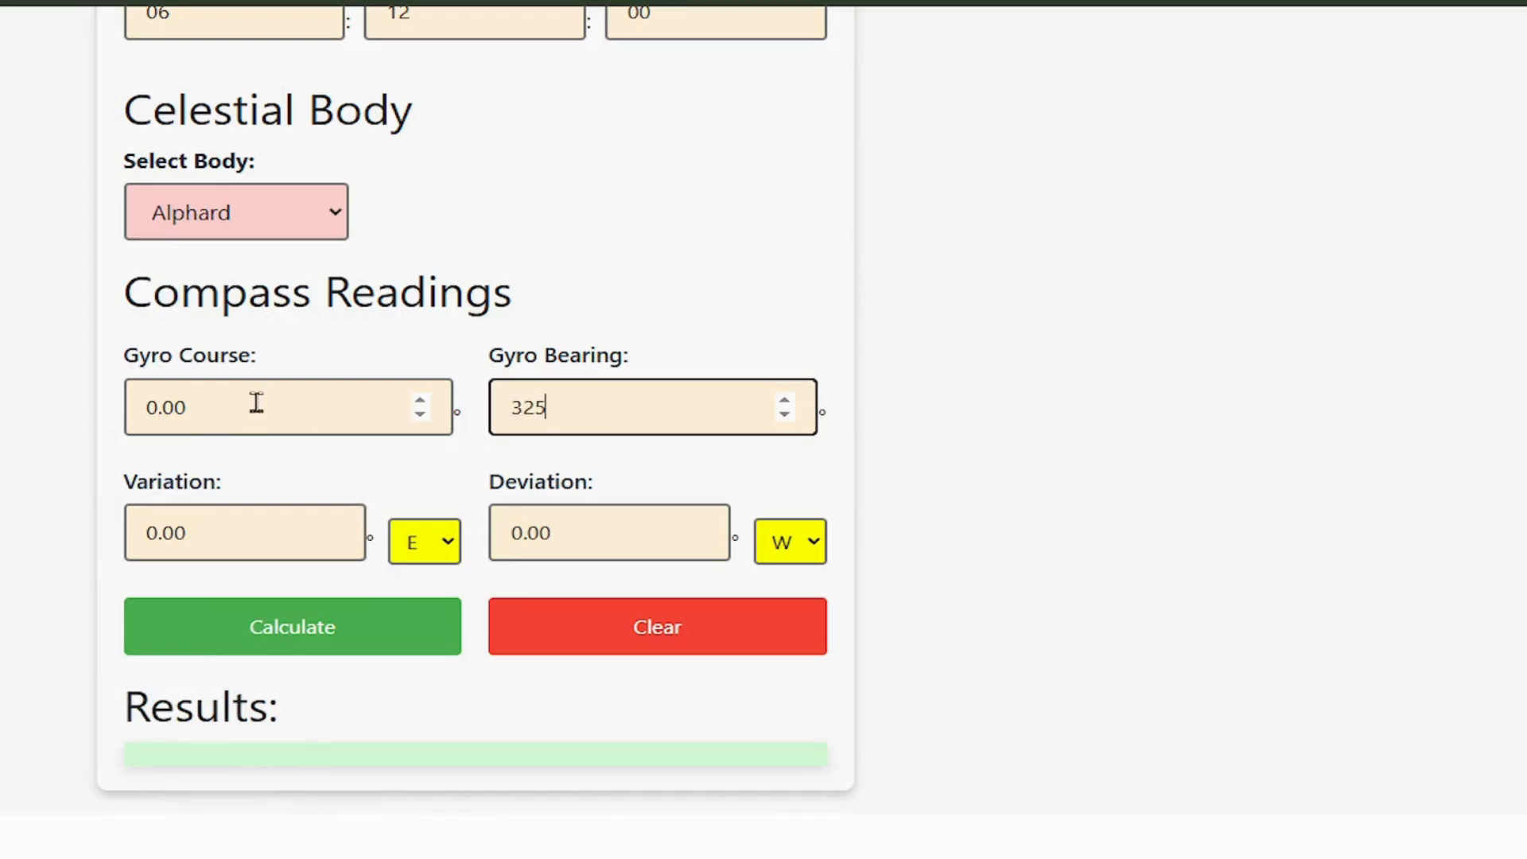
pyautogui.click(291, 626)
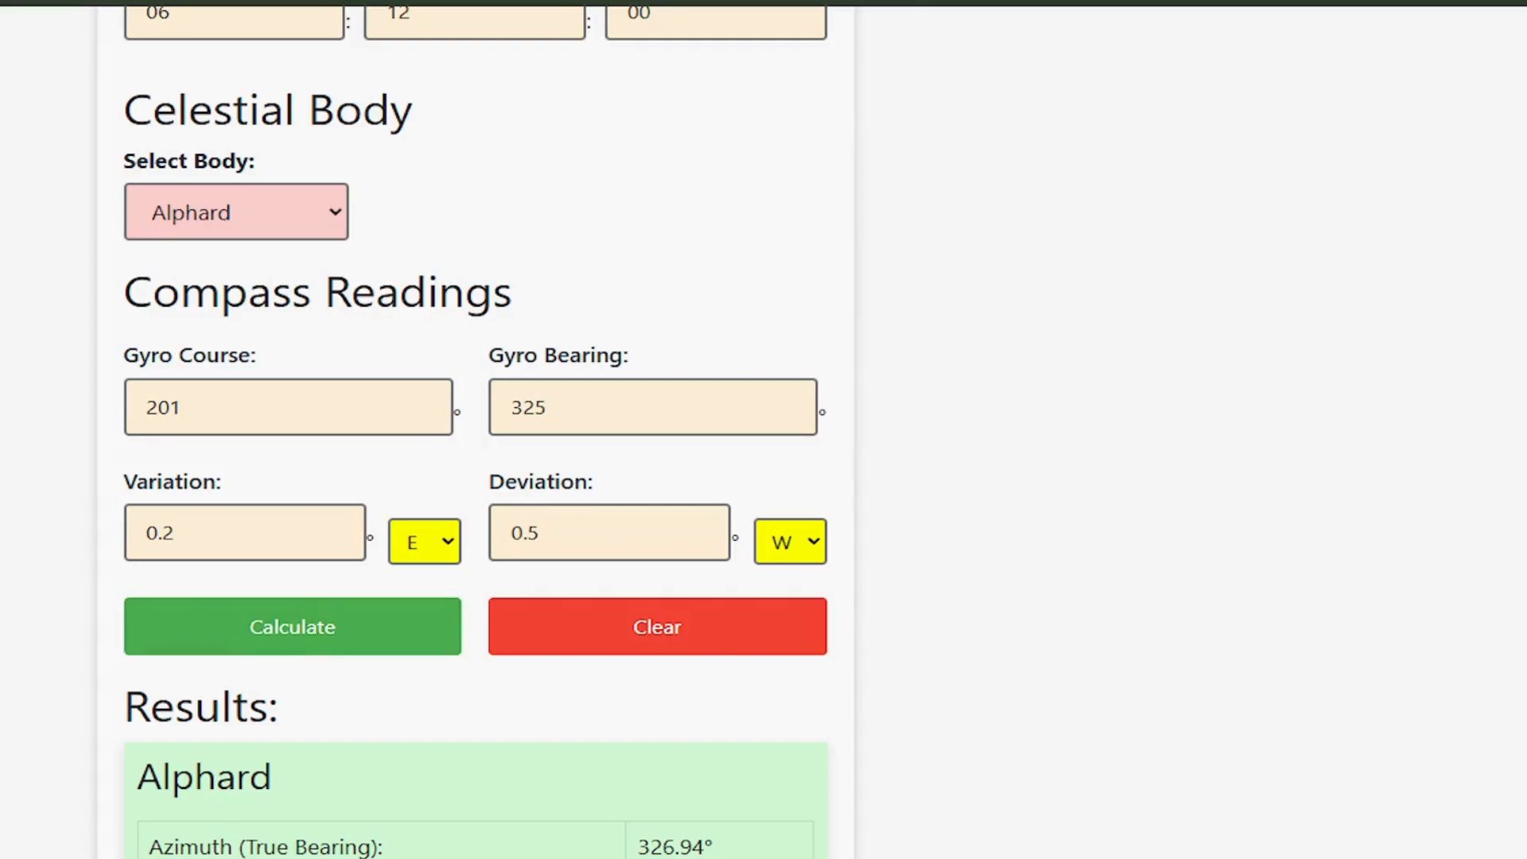
pyautogui.scroll(-3)
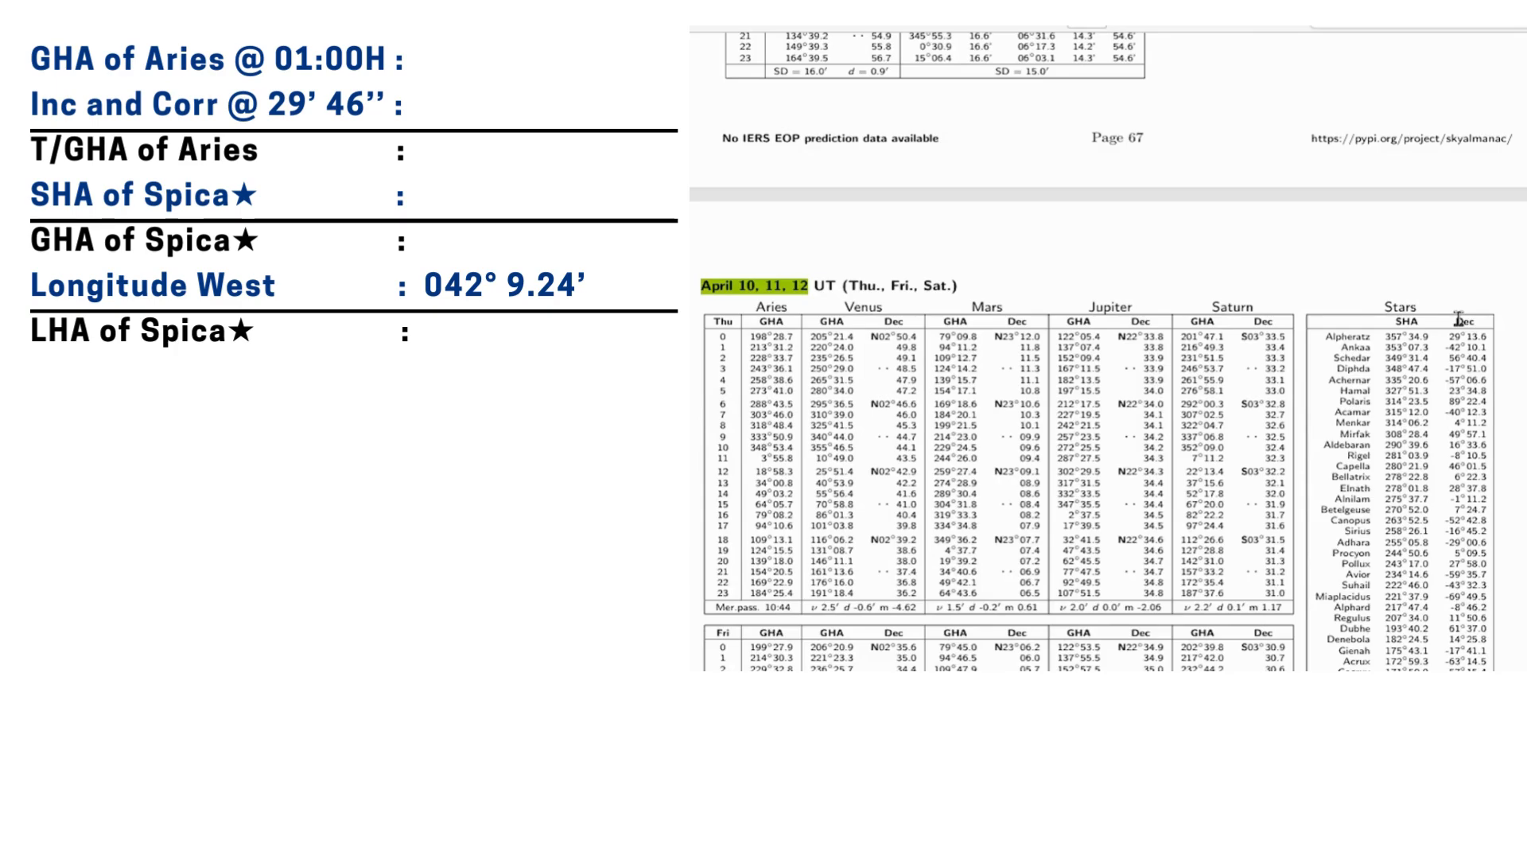
# Step: Scroll the almanac page beside the Spica LHA working with longitude 042° 9.24' W
pyautogui.scroll(-3)
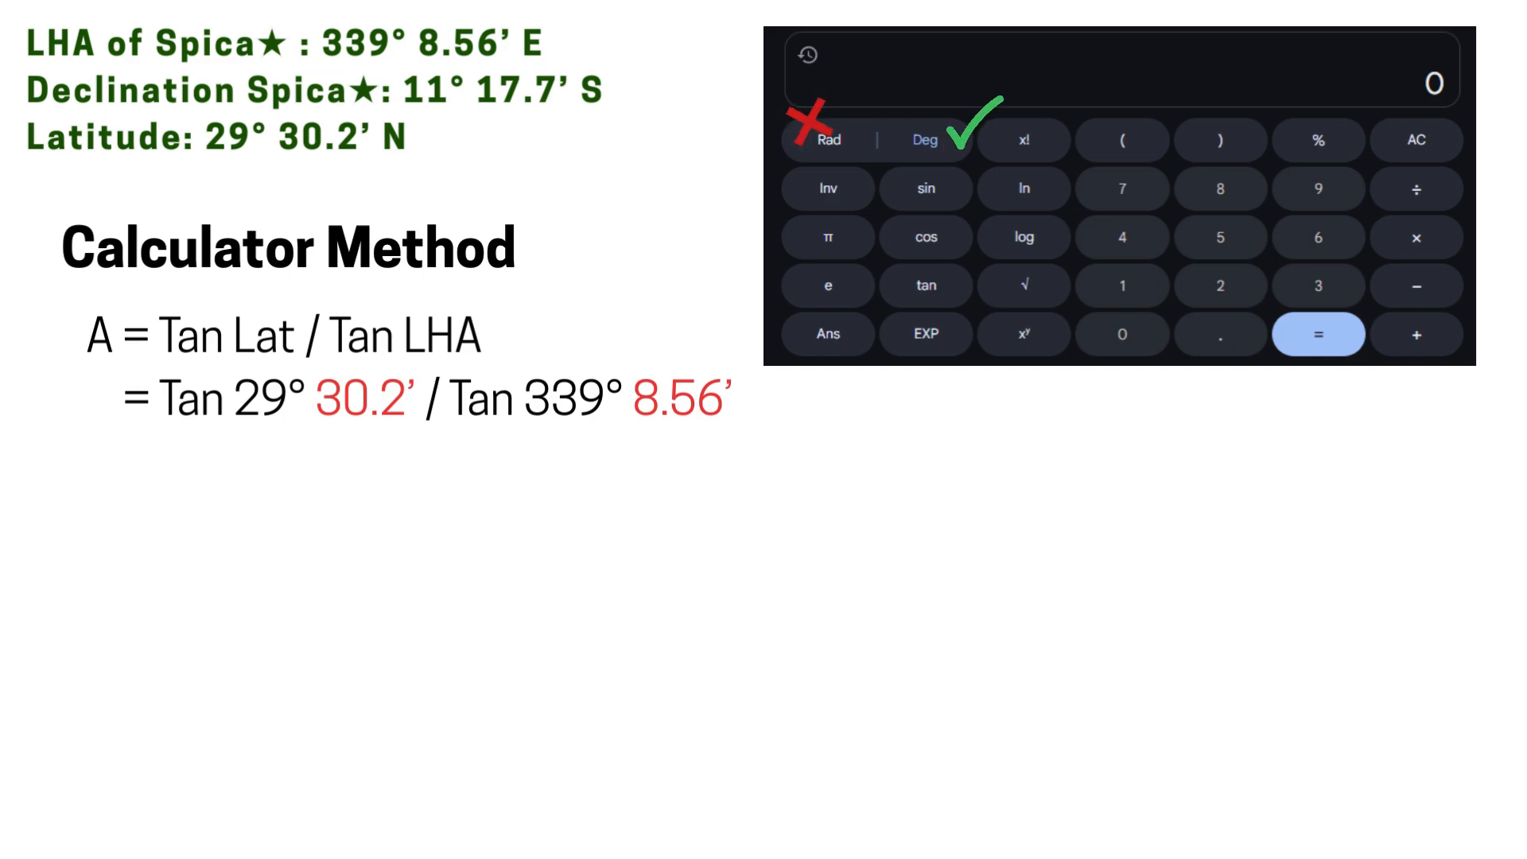
# Step: Advance the slides through A = 1.48 S and B = 0.56 S for Spica
pyautogui.click(1320, 343)
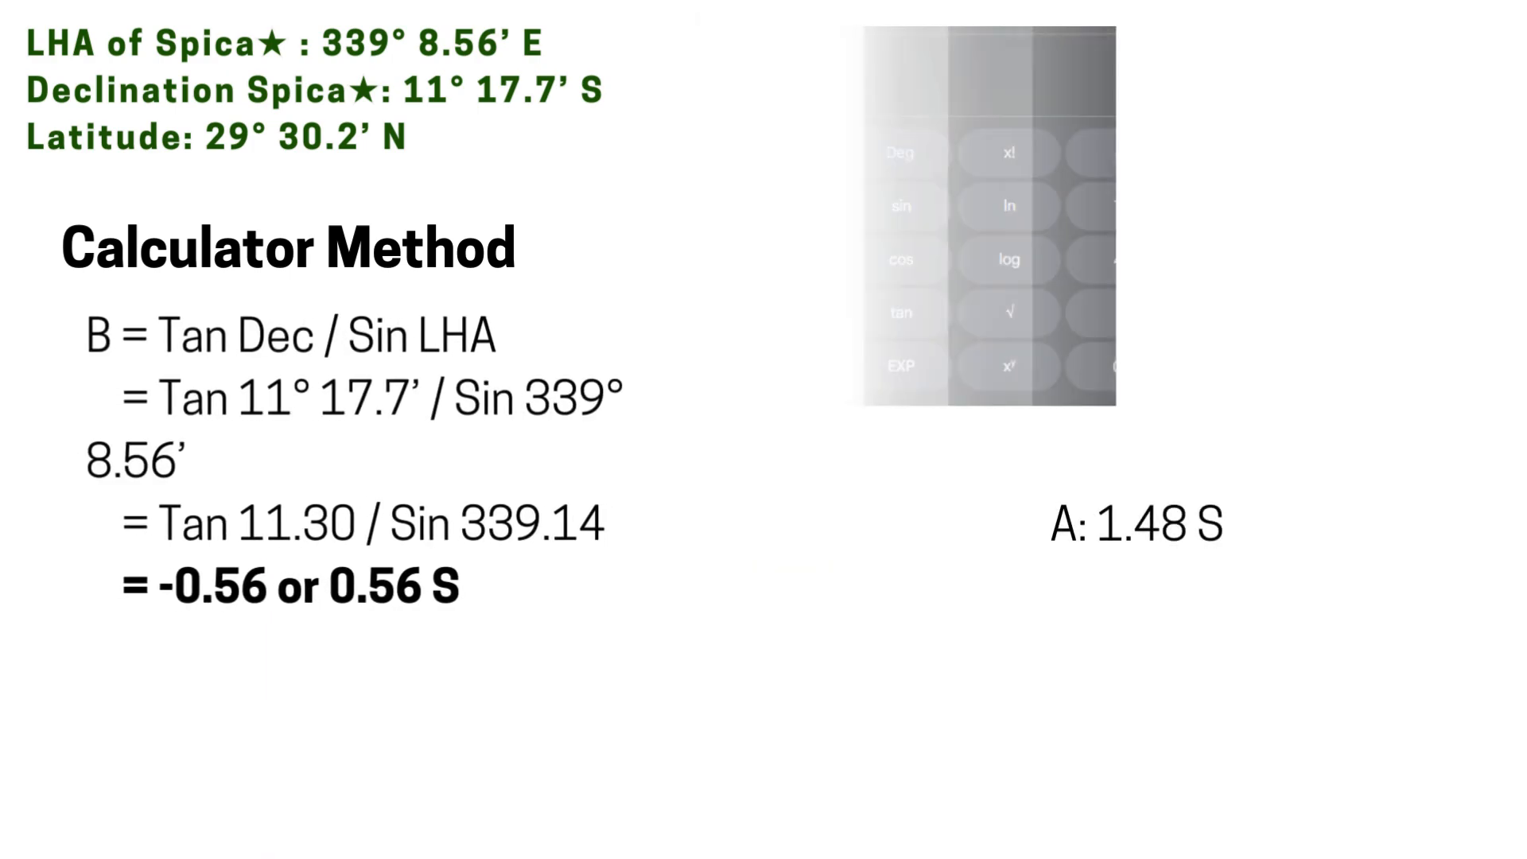
pyautogui.click(1332, 367)
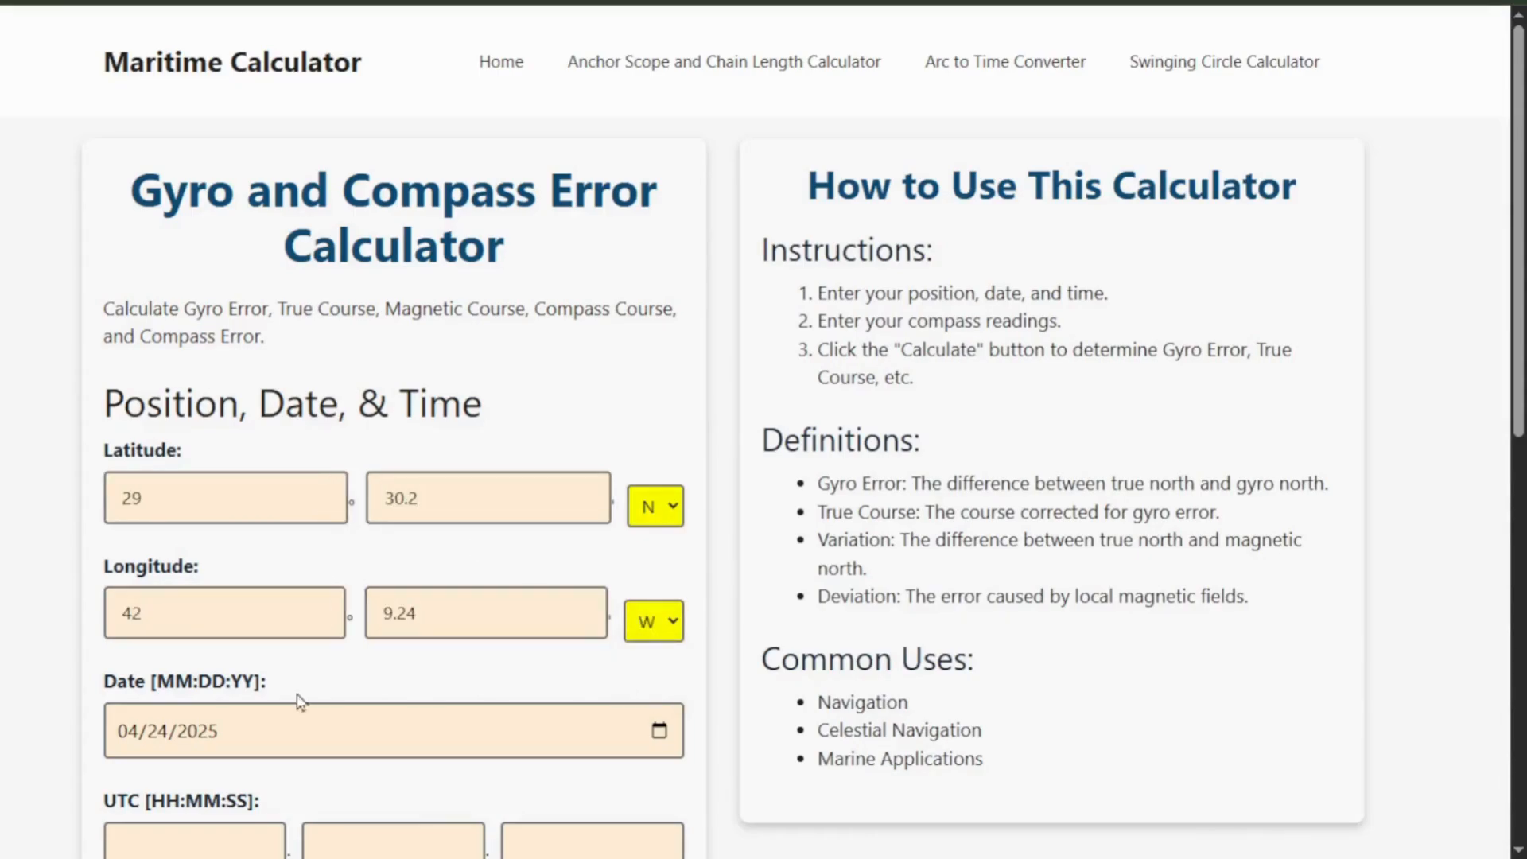
# Step: Calculate Spica's azimuth of 150.71° and show the ABC method's 150.75° T beside it
pyautogui.scroll(-3)
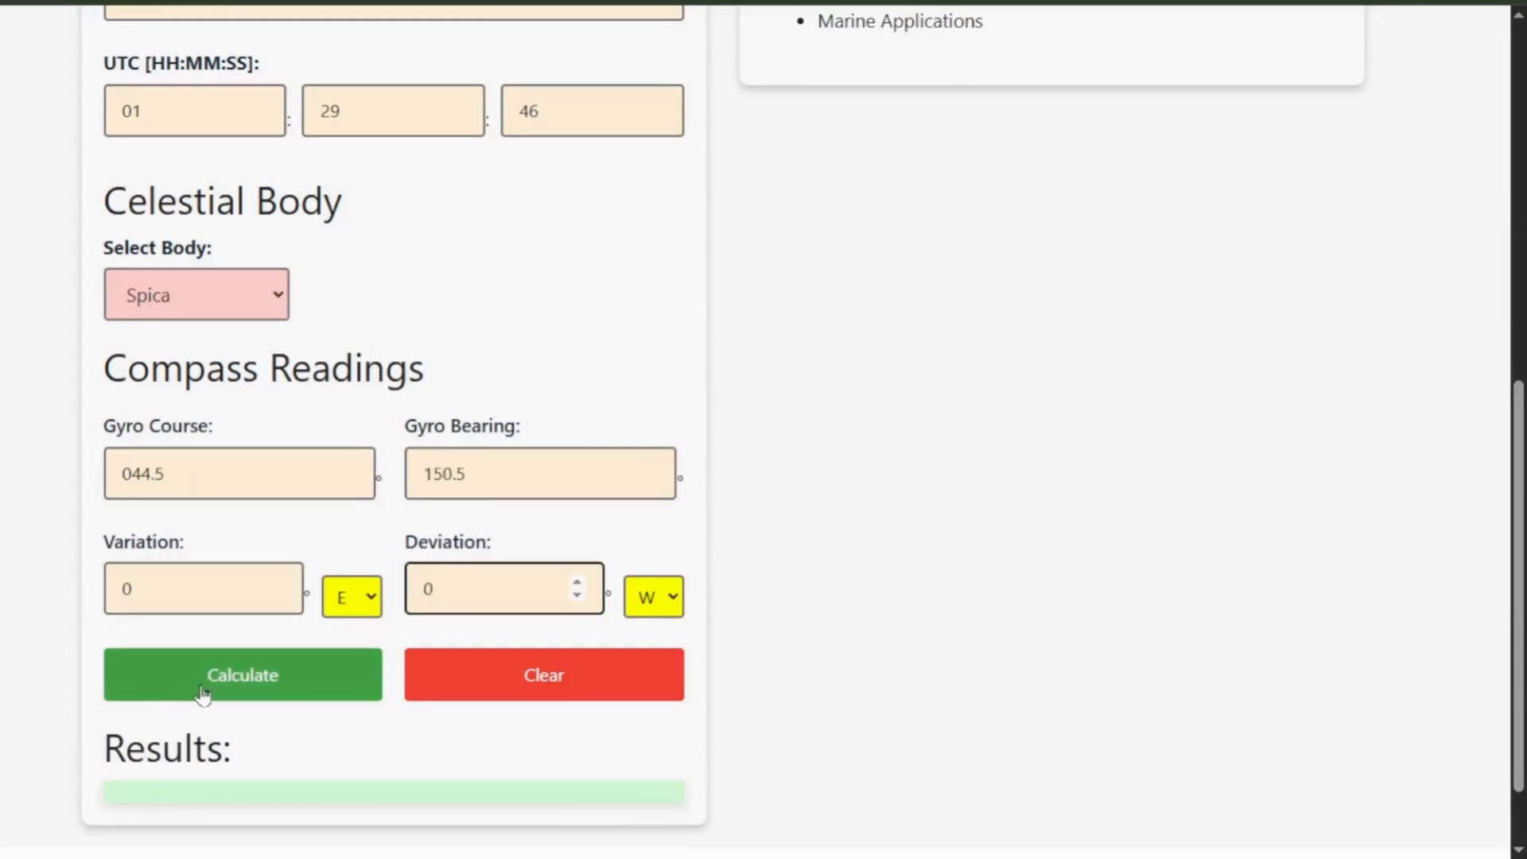
pyautogui.click(242, 674)
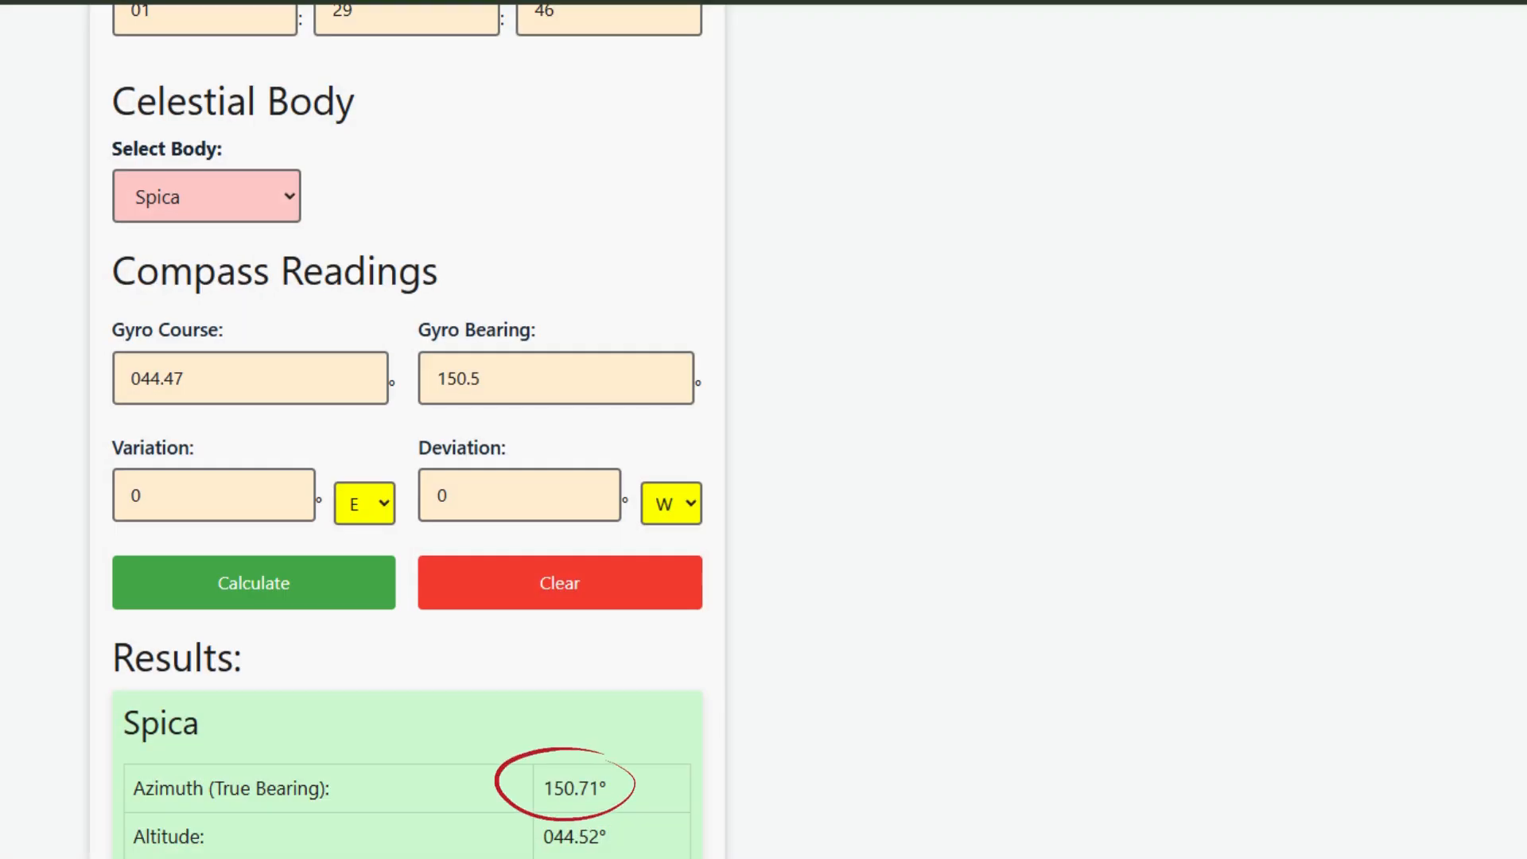
pyautogui.click(253, 582)
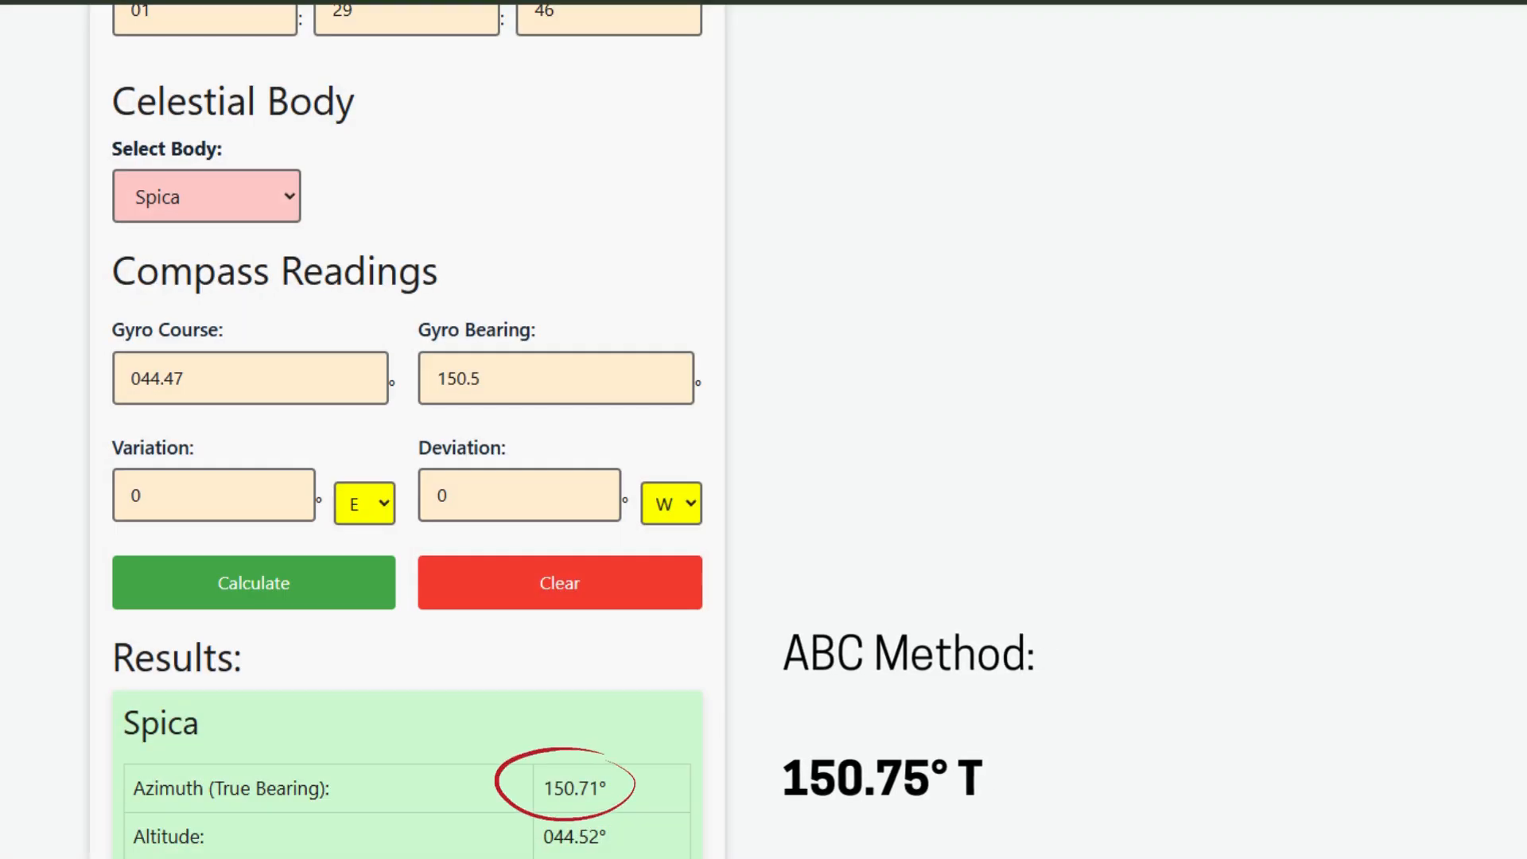